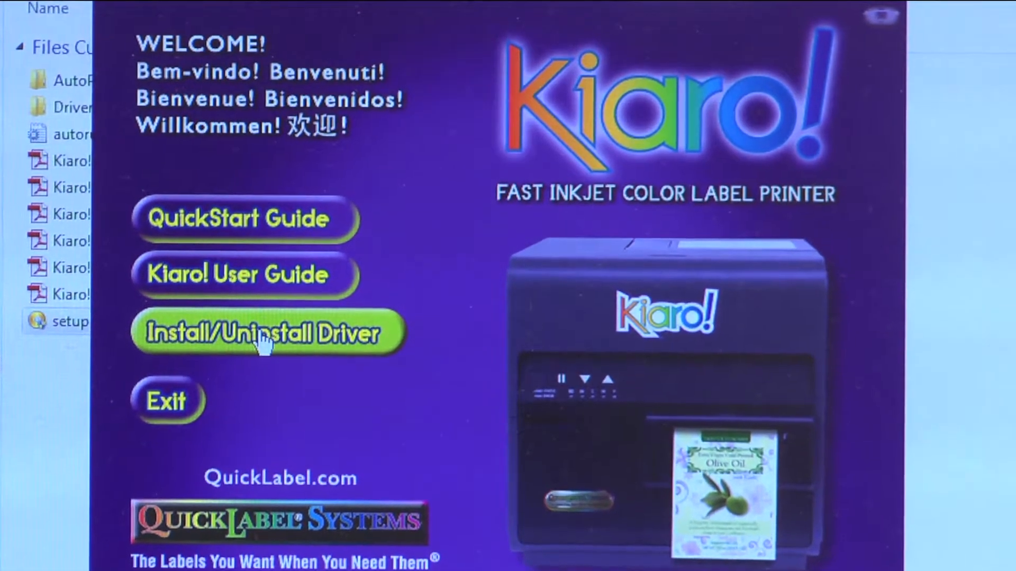
Step: Browse the Kiaro! disc's files in Windows Explorer from the AutoPlay prompt
left_click(265, 334)
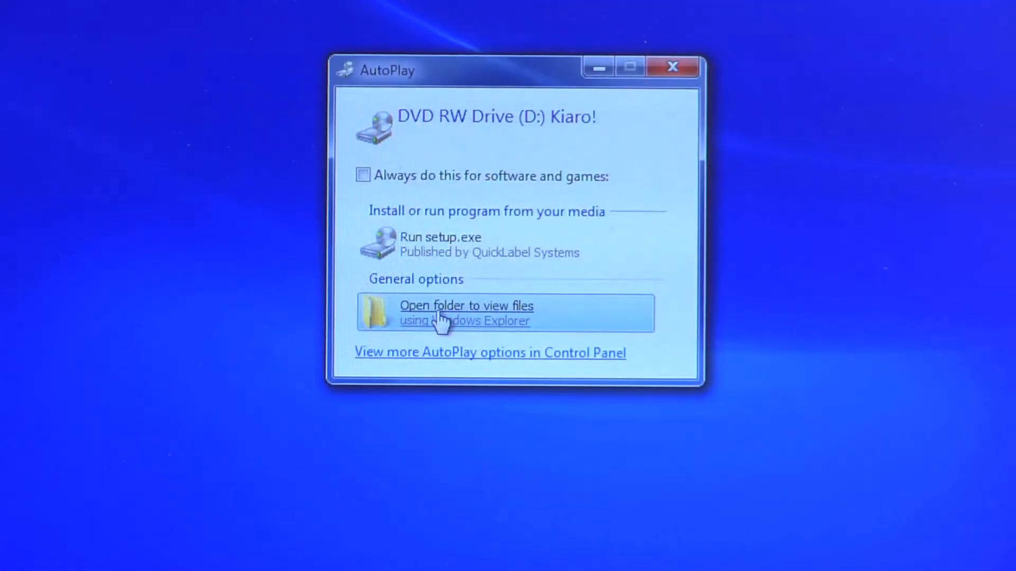
left_click(466, 314)
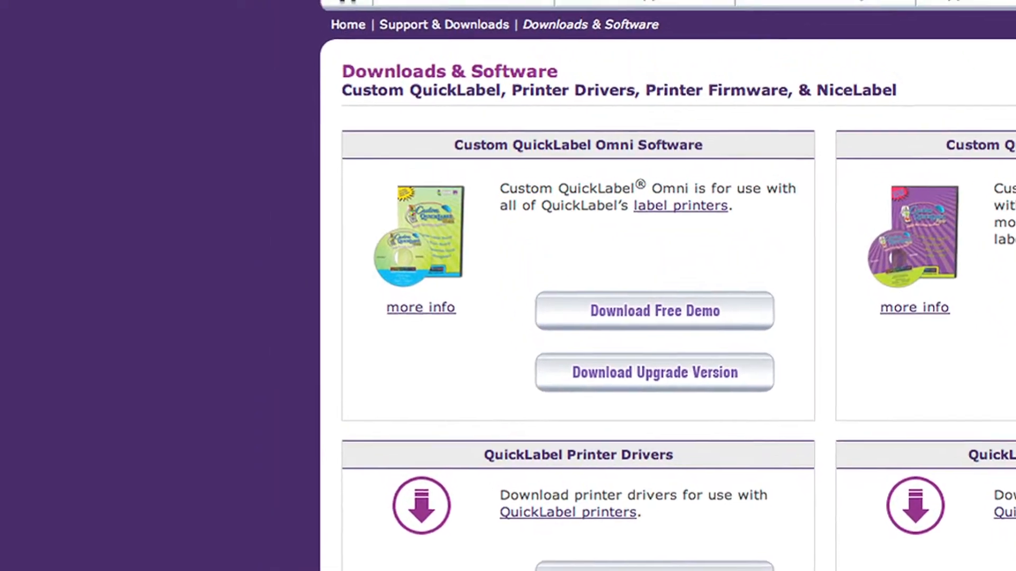
scroll("up", 3)
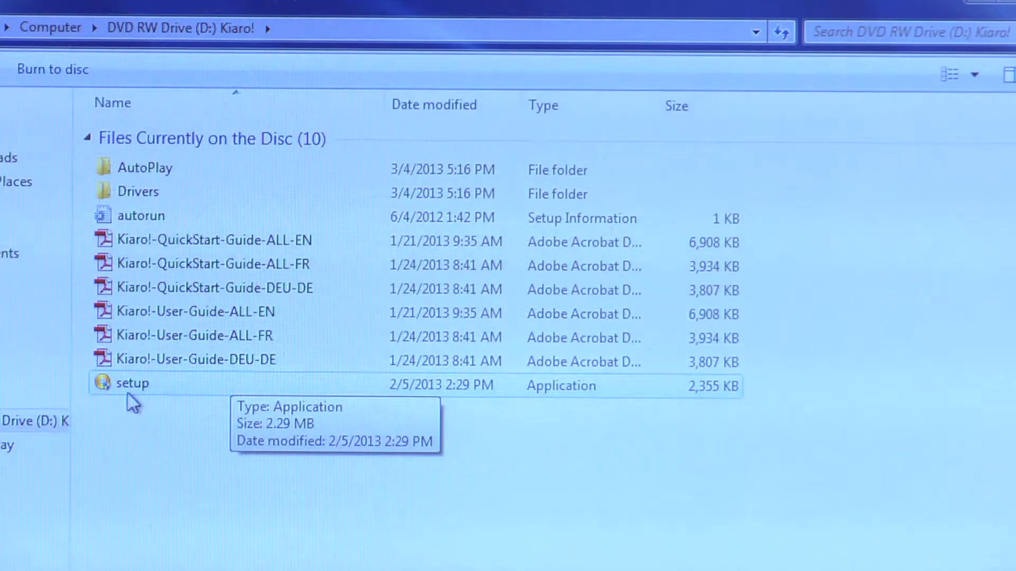
Step: Run the disc's setup application and allow it to make changes, reaching the Kiaro! launcher
double_click(132, 383)
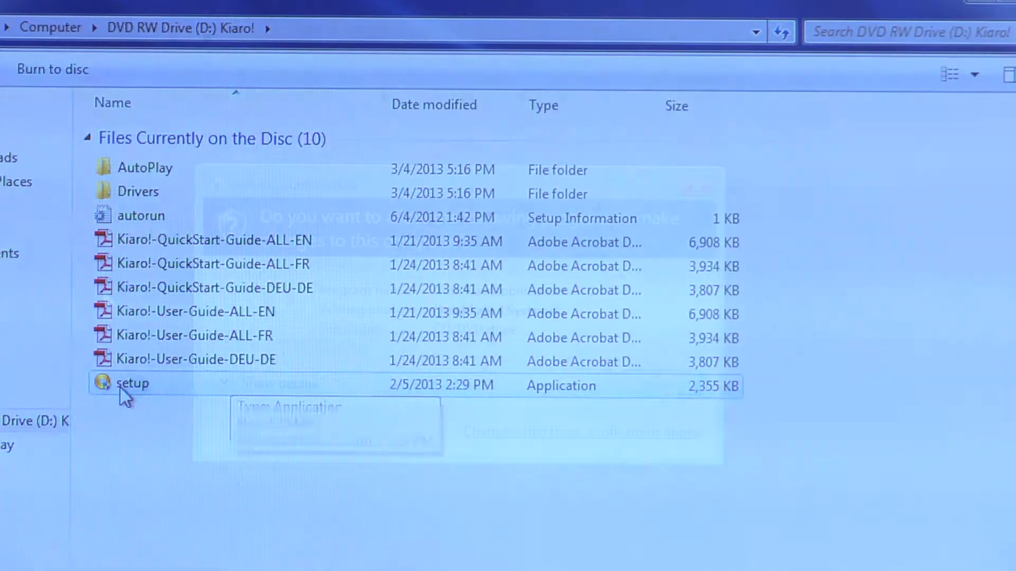
double_click(132, 383)
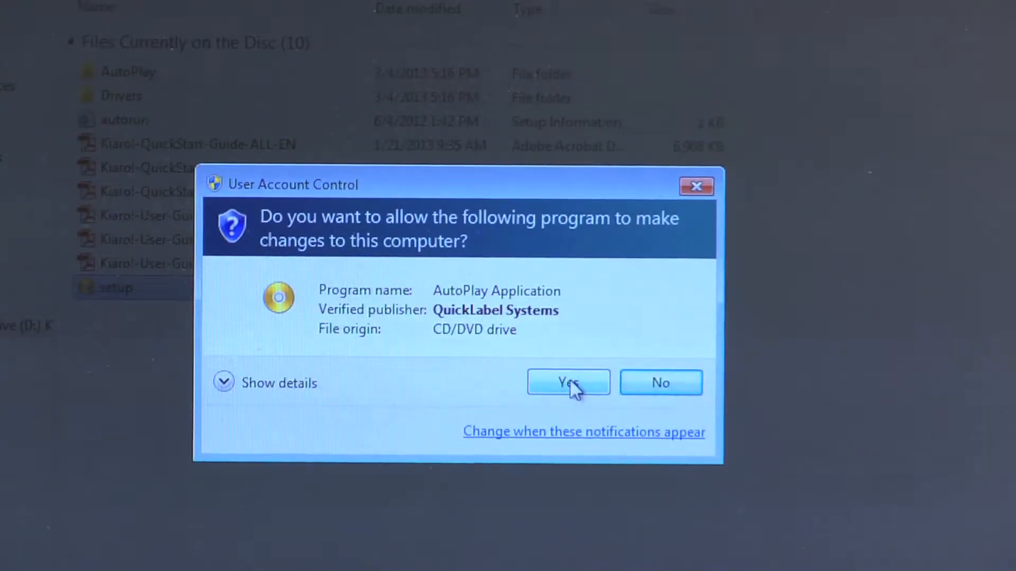
left_click(567, 382)
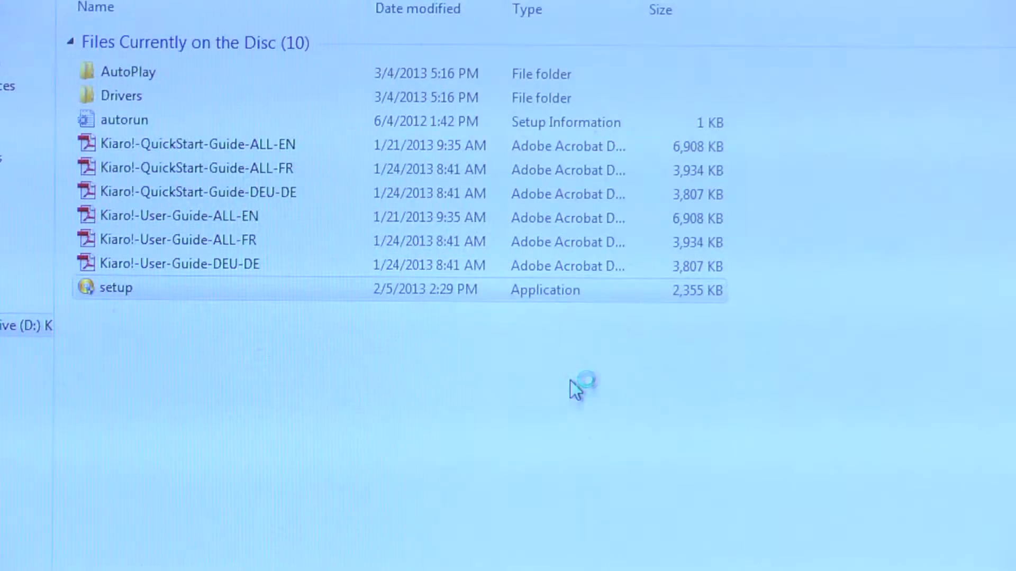
double_click(115, 287)
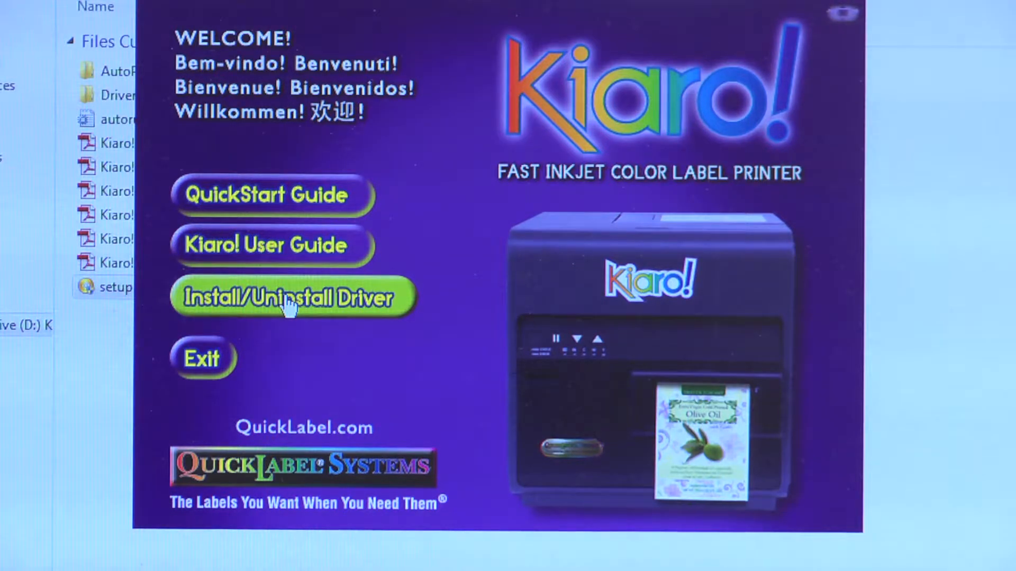
Step: Start the Kiaro Installation Wizard via Install/Uninstall Driver on the launcher
left_click(293, 297)
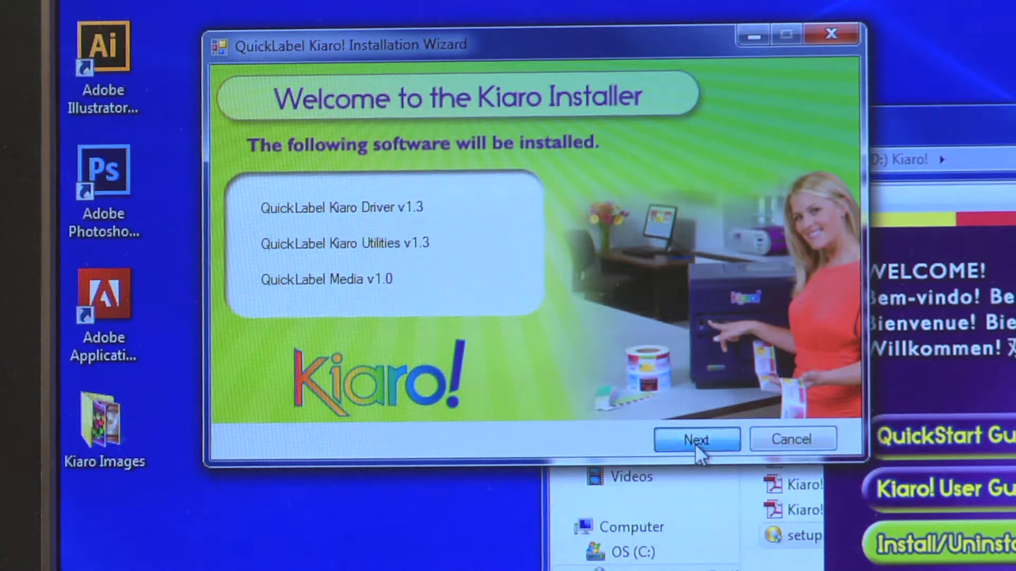
Step: Proceed through the welcome page and begin installing with USB as the printer connection
left_click(696, 439)
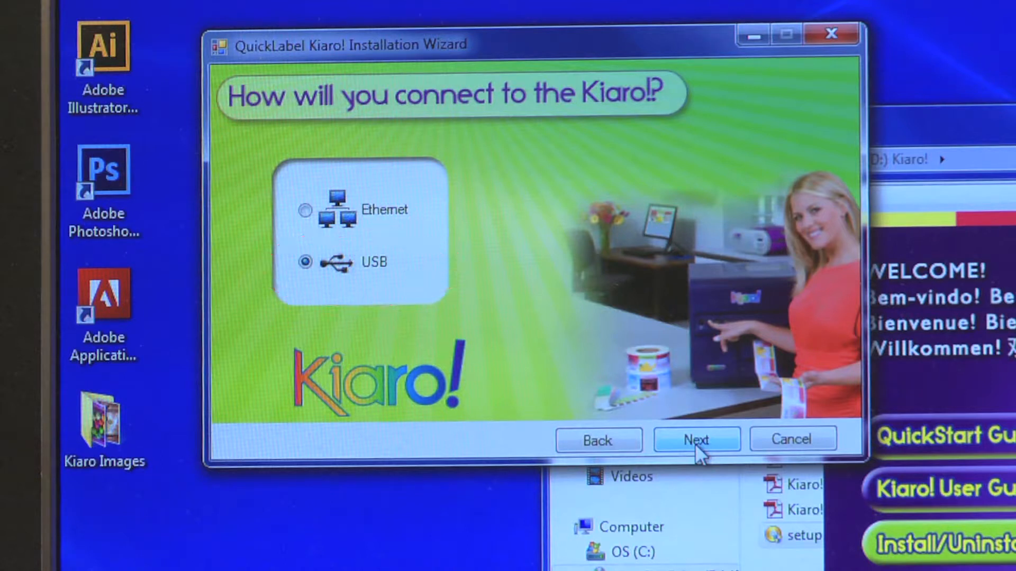
left_click(696, 439)
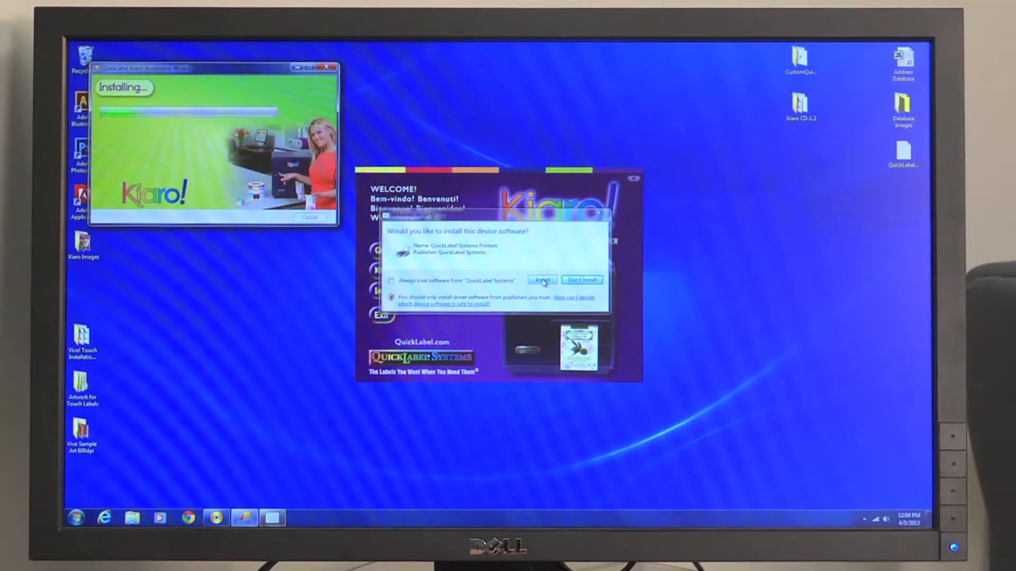
Step: Approve the QuickLabel device software install and finish the wizard on the SUCCESS page
left_click(542, 280)
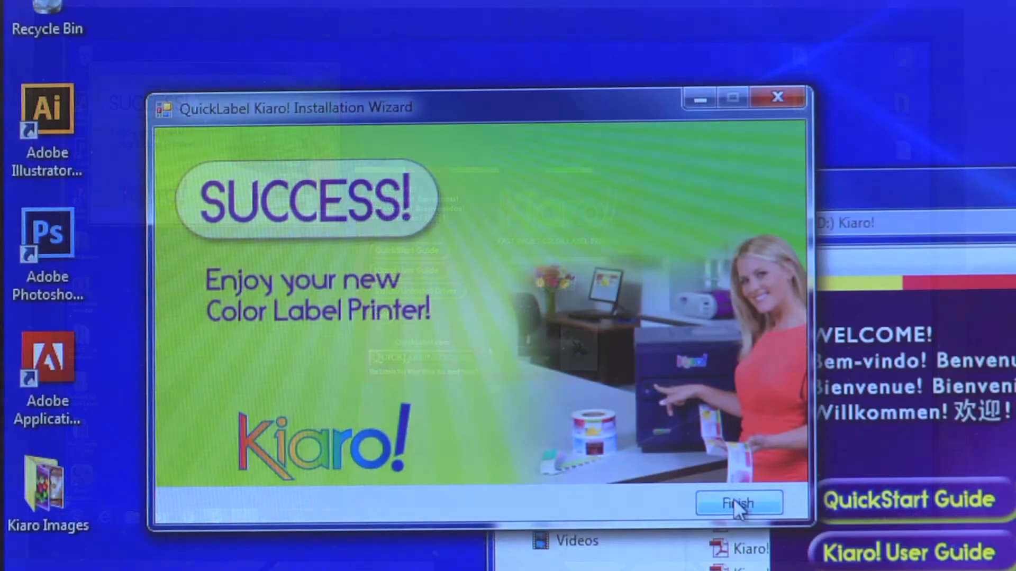
left_click(739, 503)
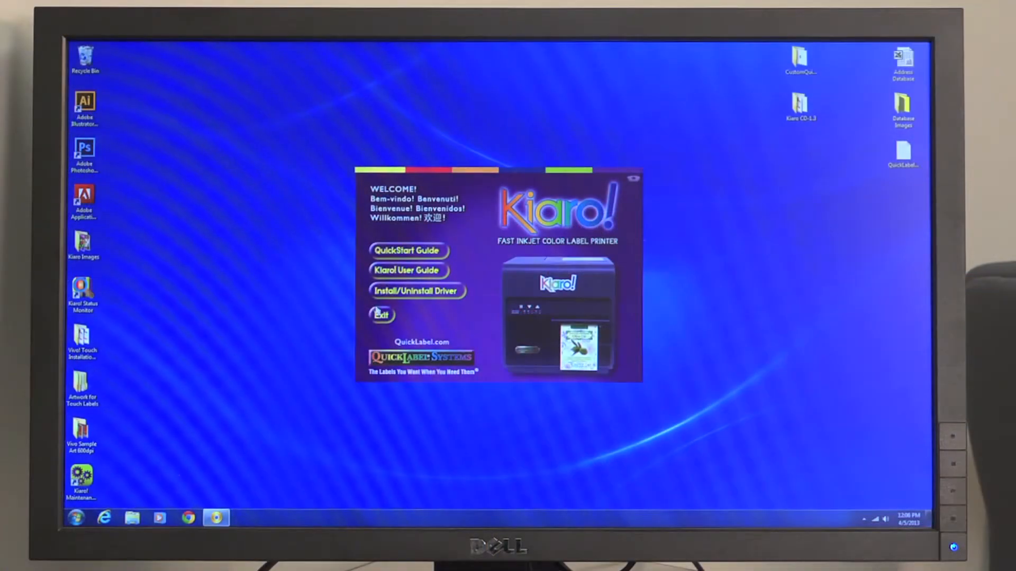
Step: Exit the Kiaro! launcher, leaving the desktop
left_click(381, 314)
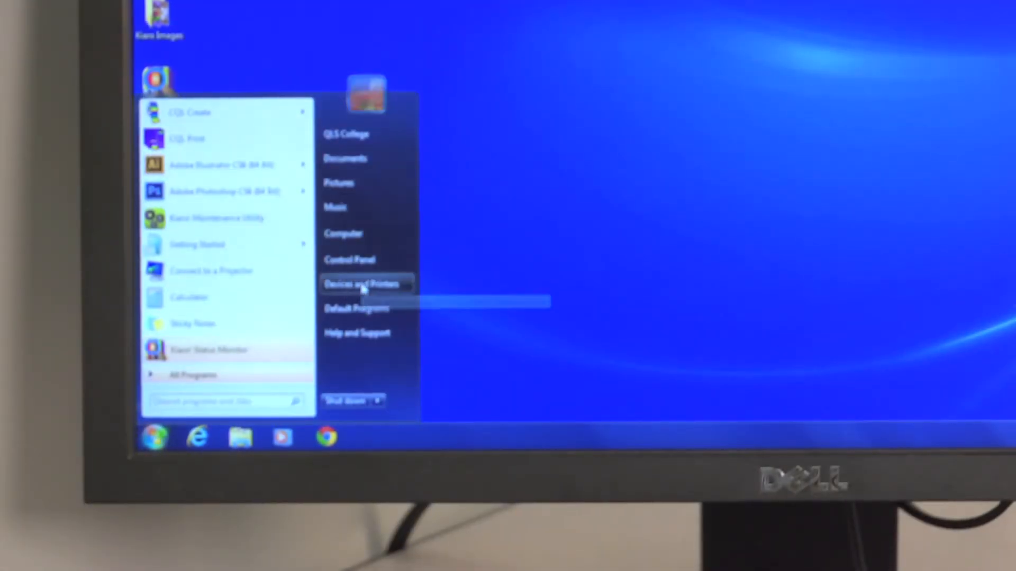
mouse_move(363, 284)
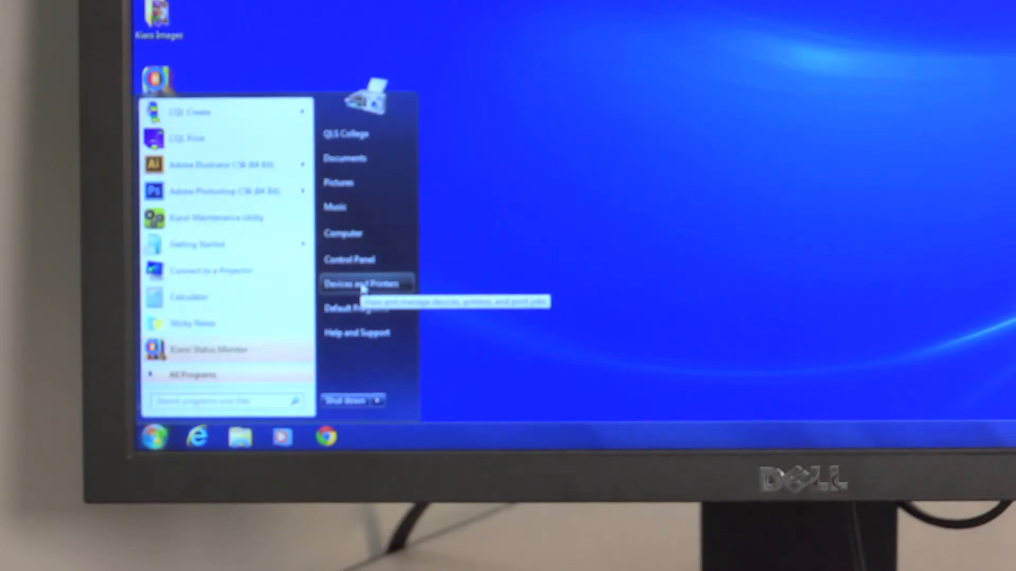
Step: Show Devices and Printers to confirm the QuickLabel Kiaro printer is listed as Ready
left_click(365, 283)
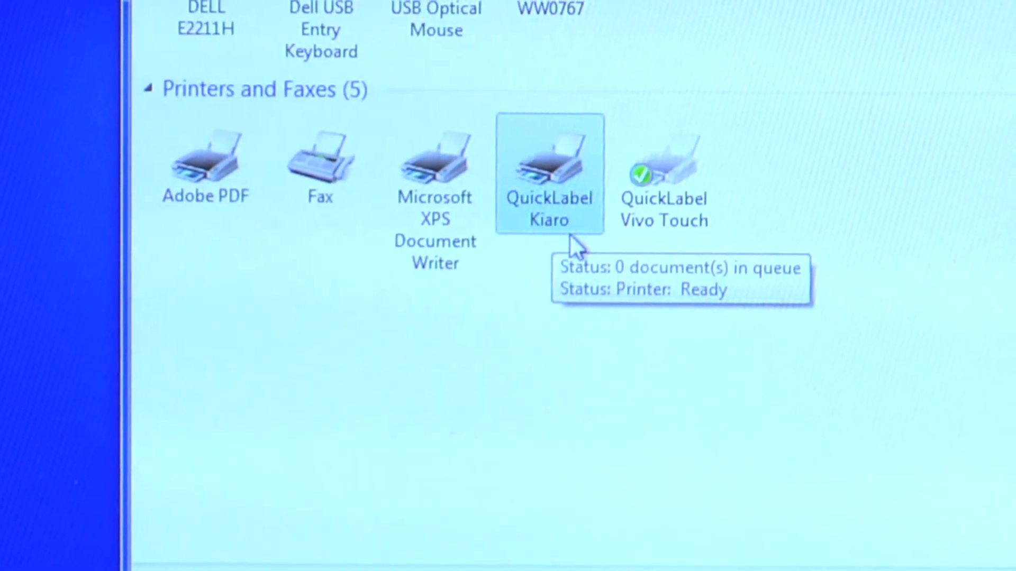